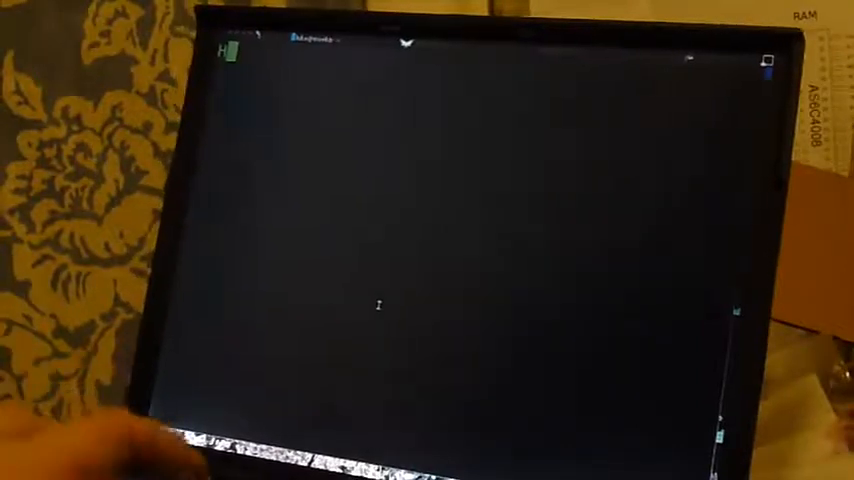
text(ell)
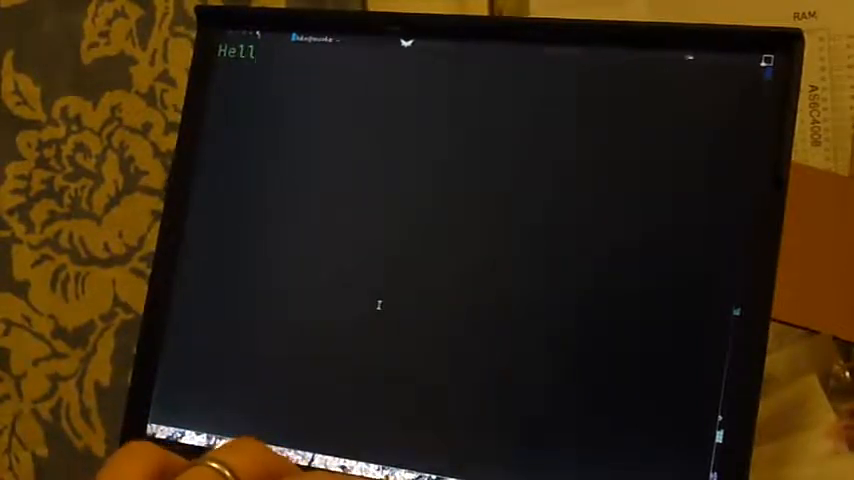
text(o,)
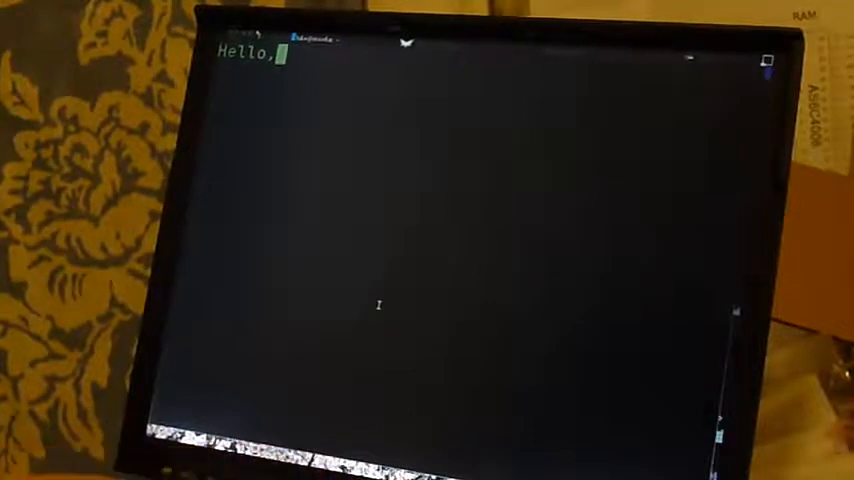
text(Wo)
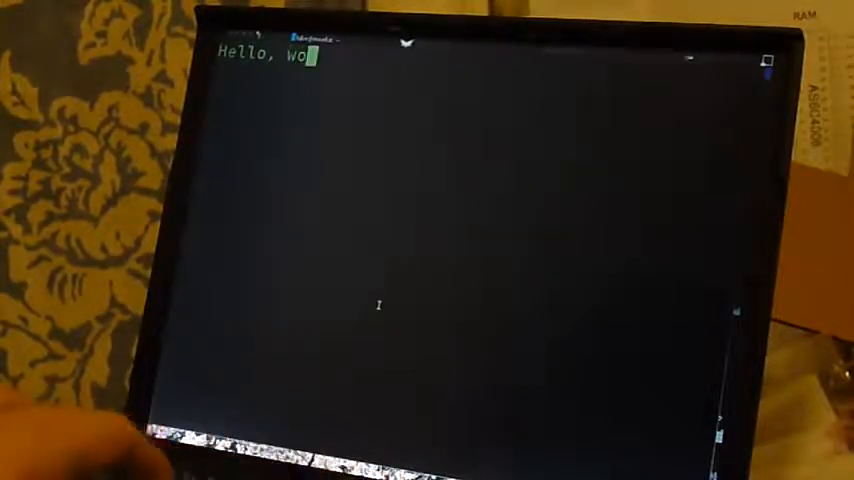
text(rd)
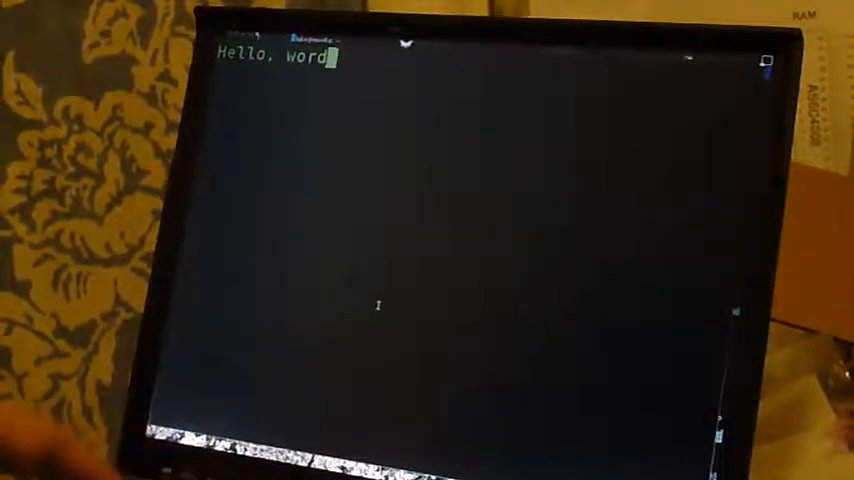
text(!)
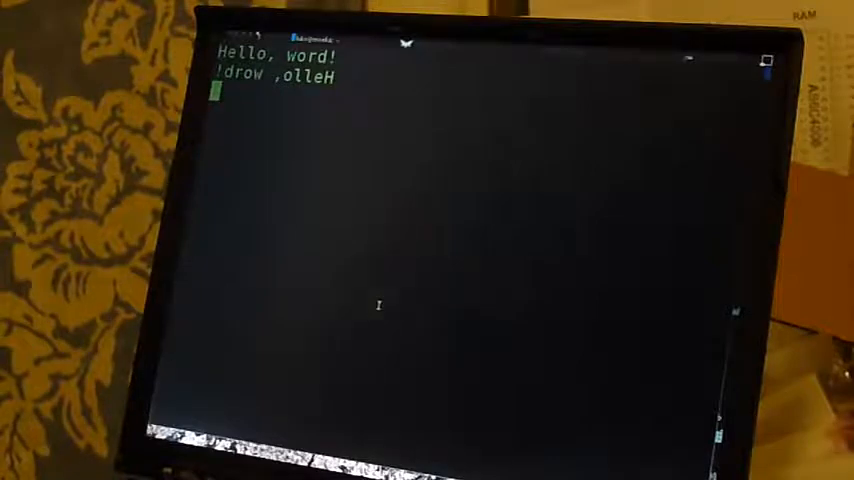
text(1234567890)
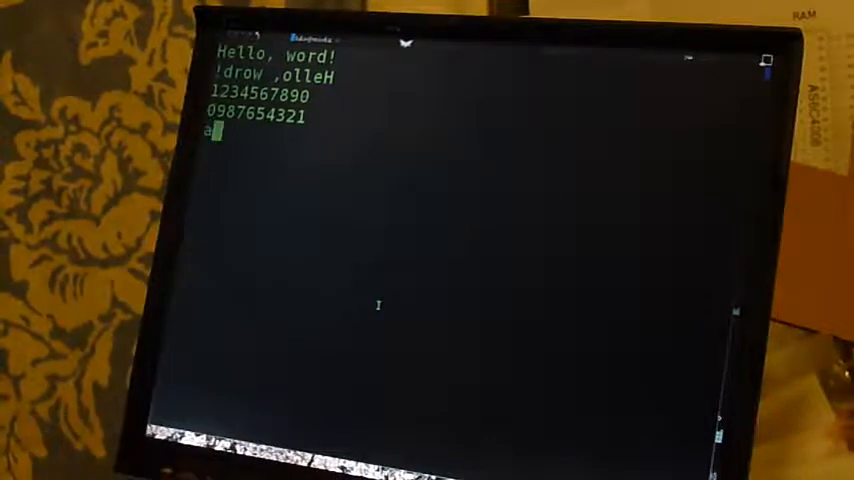
text(abcdefgh)
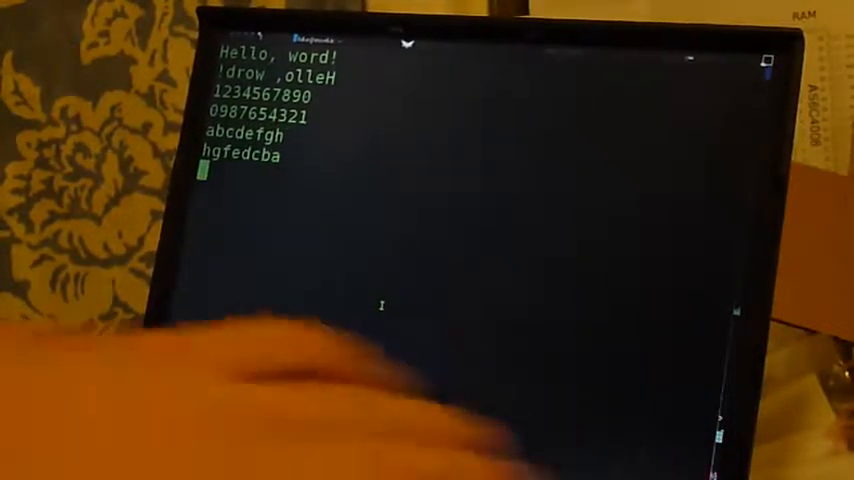